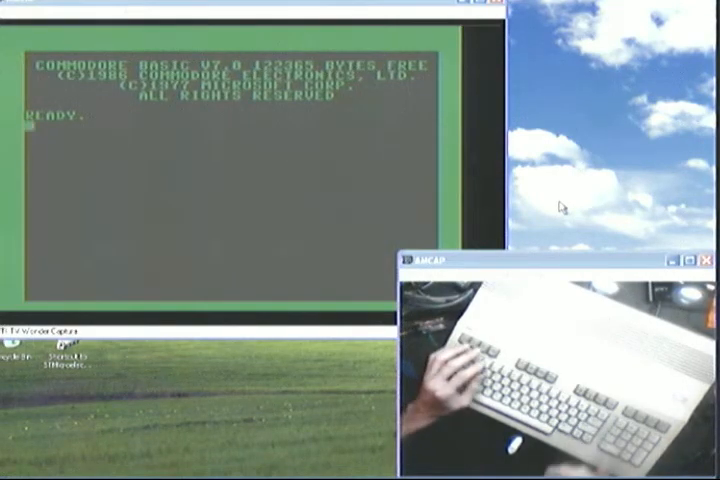
pyautogui.write('SPRDEF')
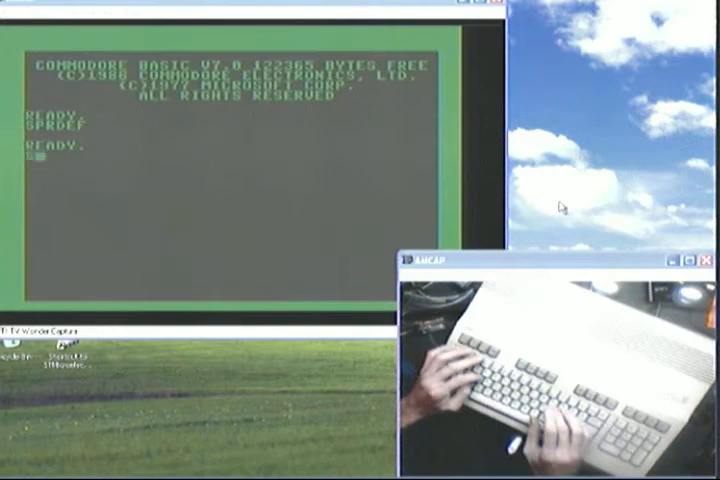
pyautogui.write('SPRITE 1,1,2,')
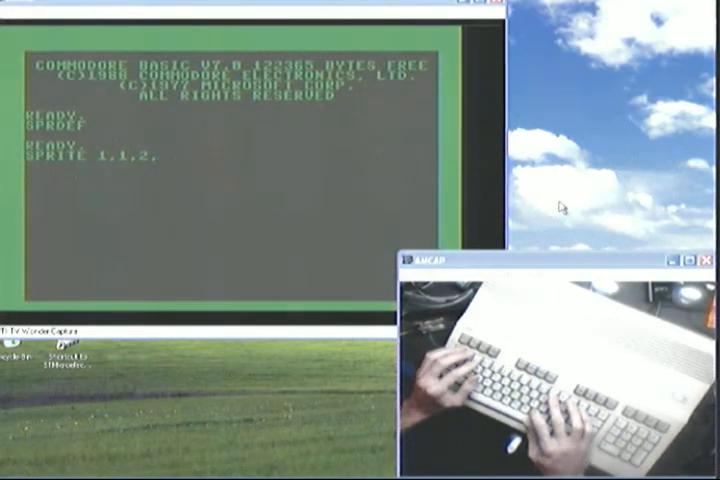
pyautogui.write('1')
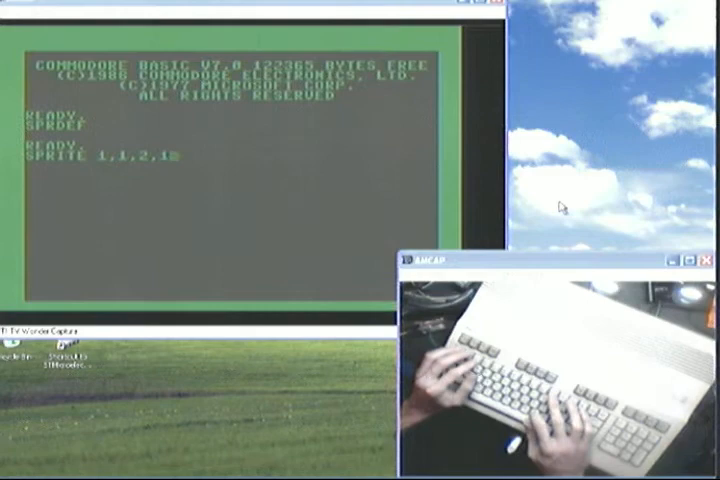
pyautogui.write(',1,')
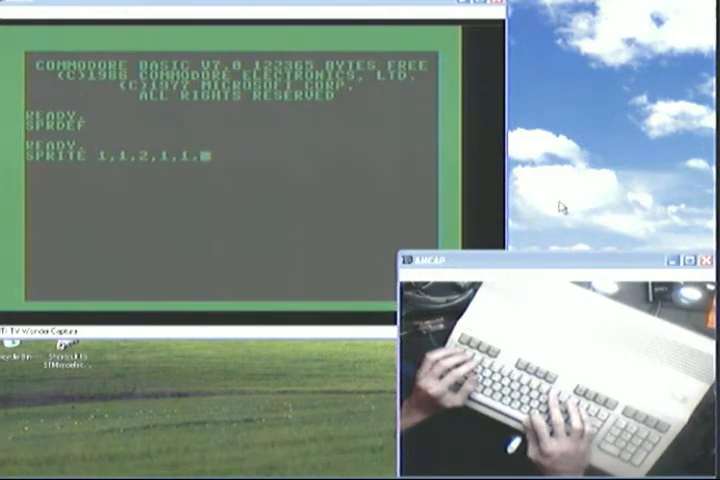
pyautogui.write('1')
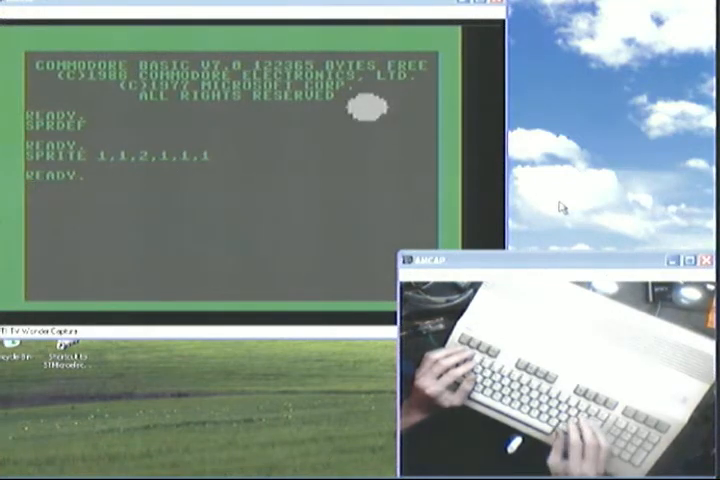
pyautogui.write('SPR')
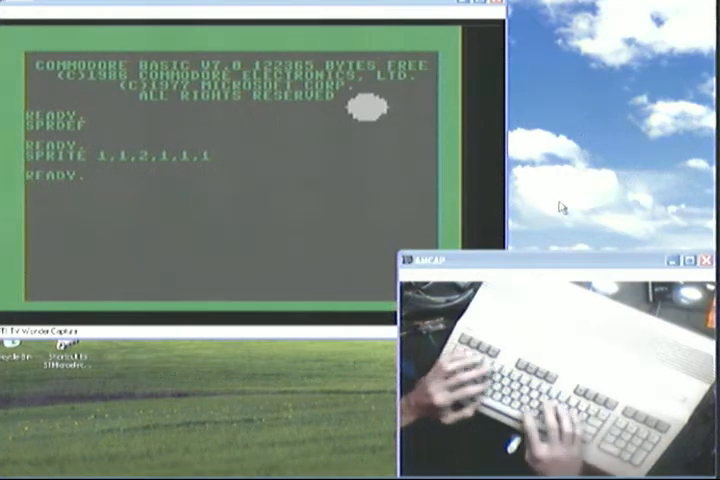
pyautogui.write('MOVSPR')
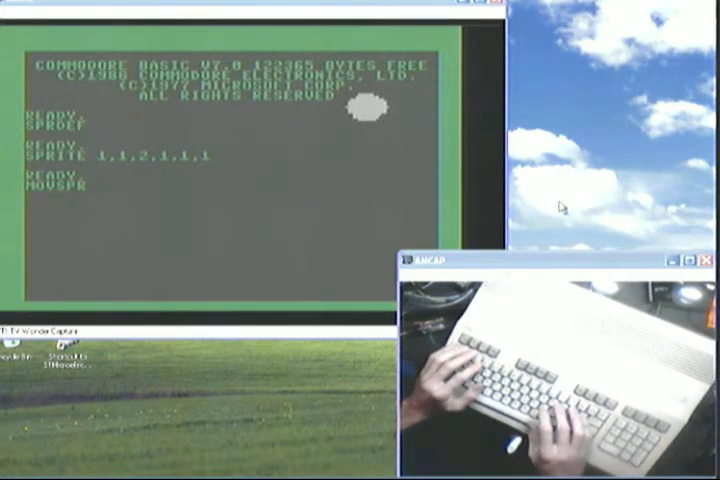
pyautogui.write('1,')
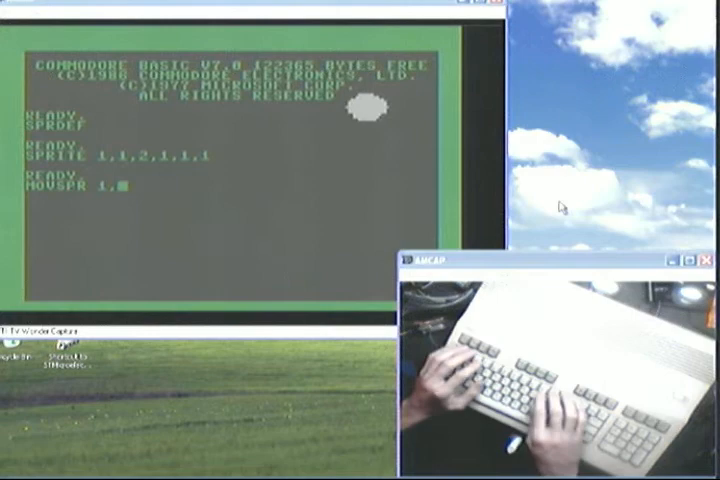
pyautogui.write('120')
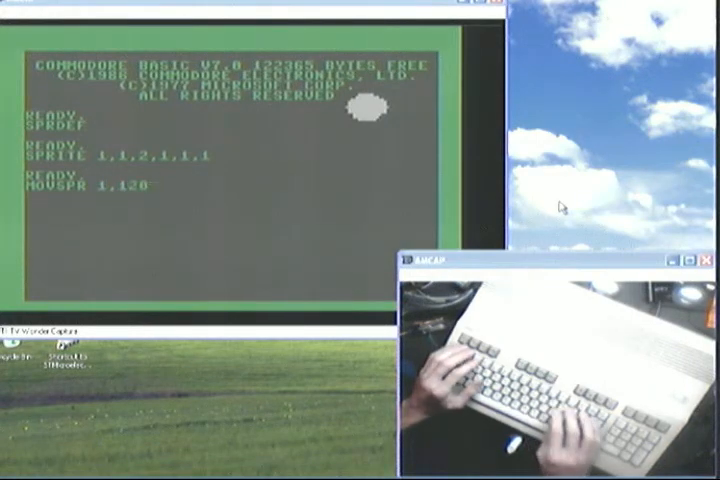
pyautogui.write('H')
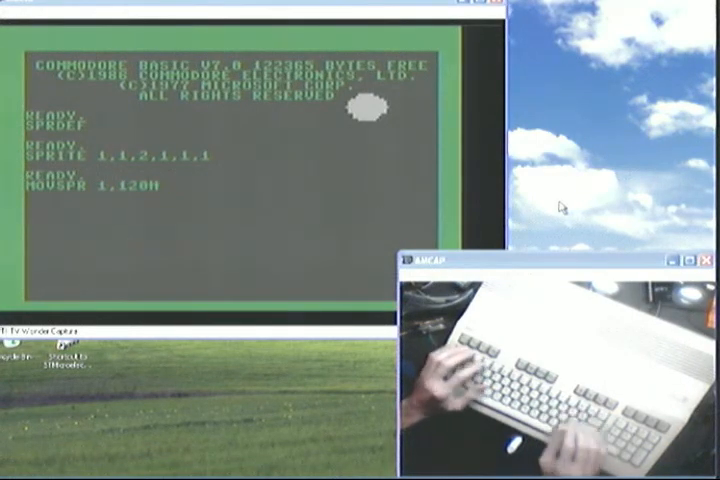